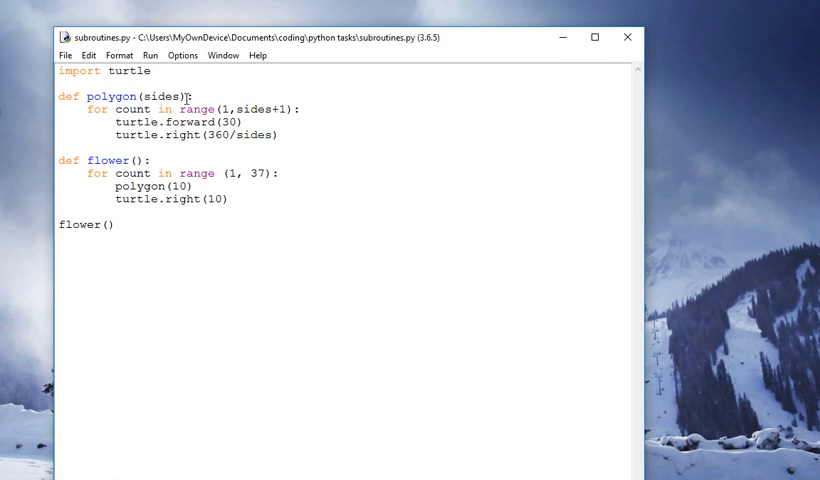
mouse_move(168, 96)
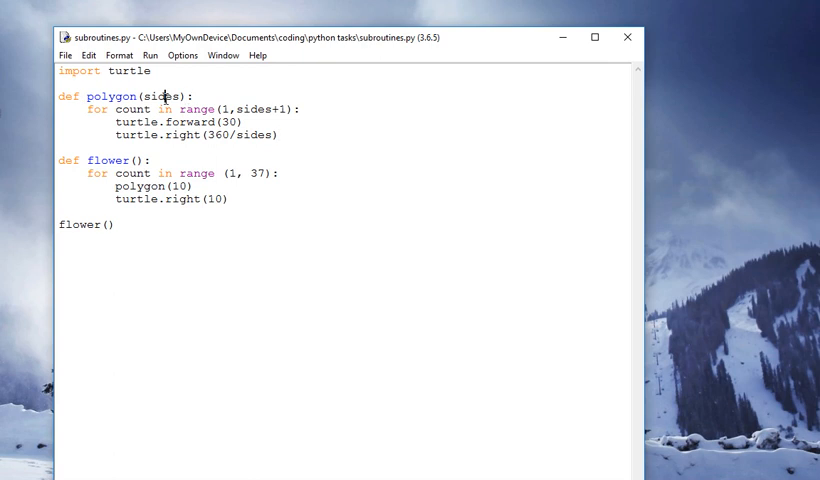
Step: Replace the final flower() call with polygon(5) to draw a single pentagon
double_click(84, 224)
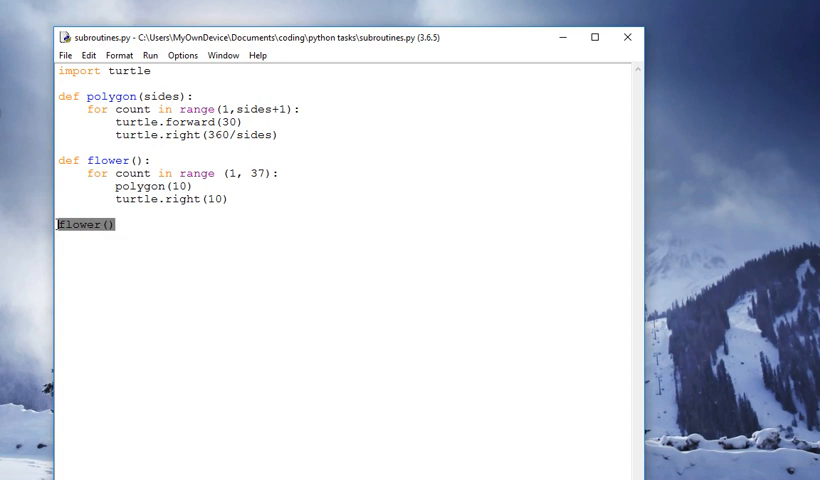
type("polyg")
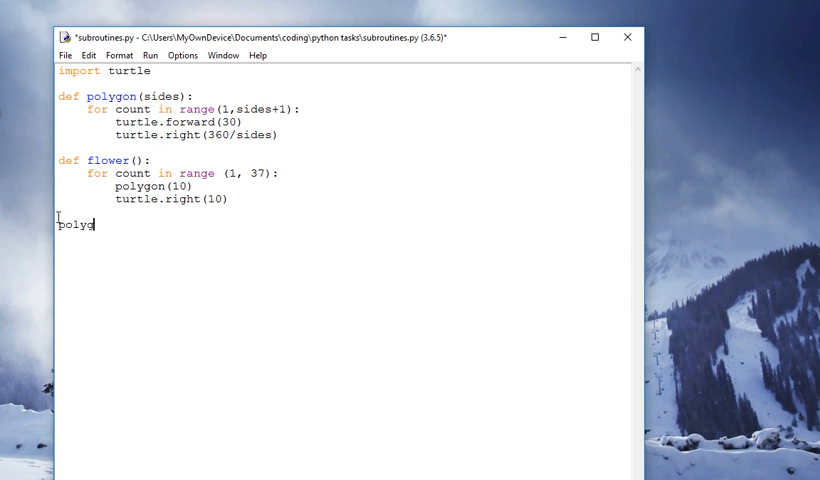
type("on(4)")
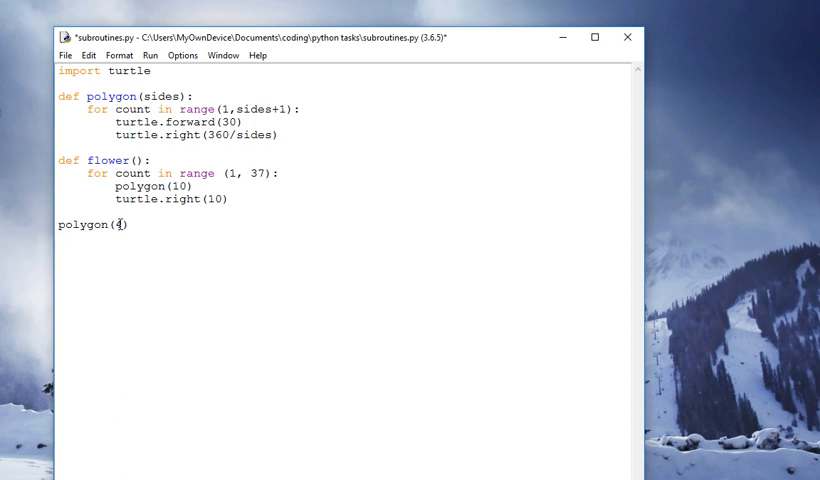
type("5")
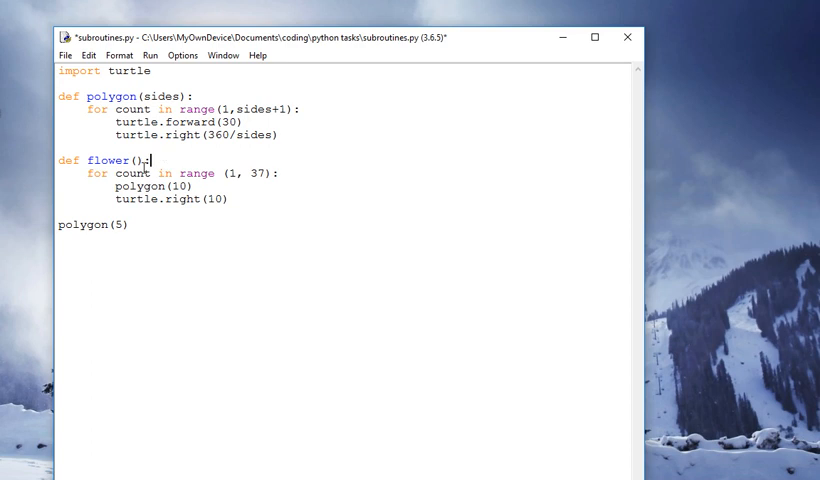
mouse_move(105, 177)
type("f")
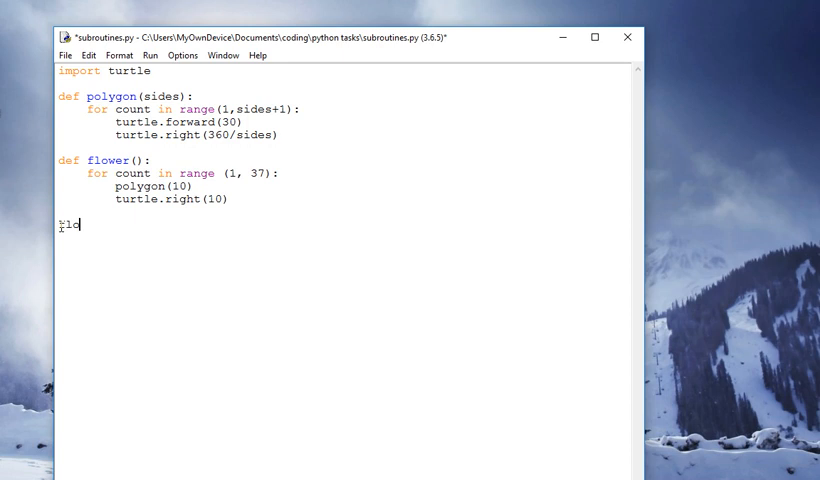
Step: Change the last line back to flower(), then save and run the module
type("lower()")
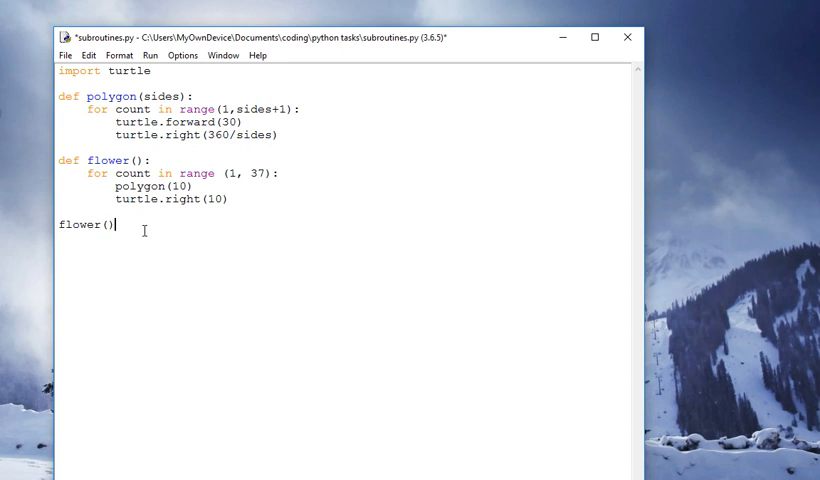
left_click(150, 55)
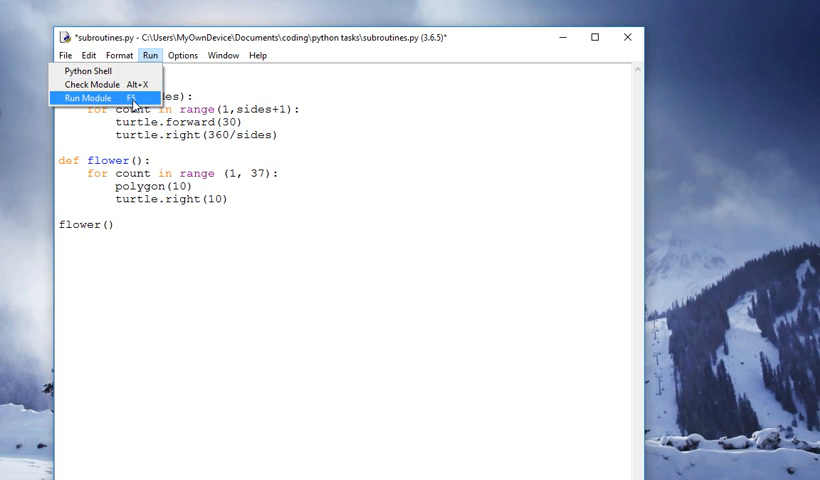
left_click(89, 98)
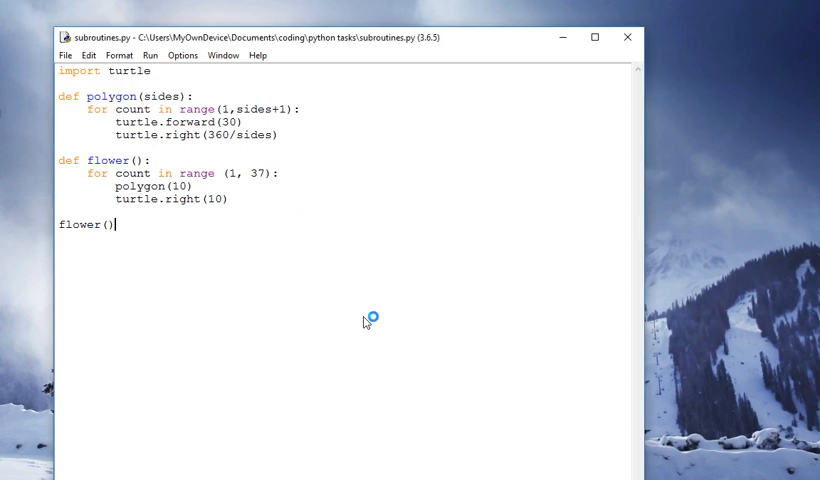
key("F5")
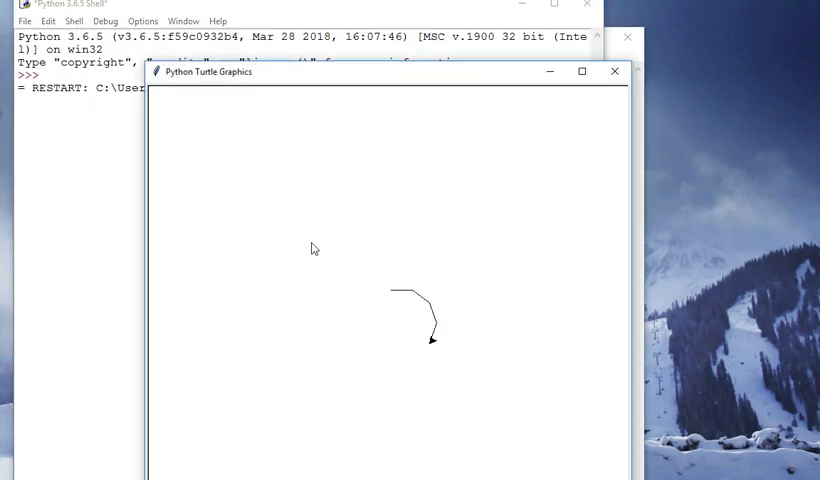